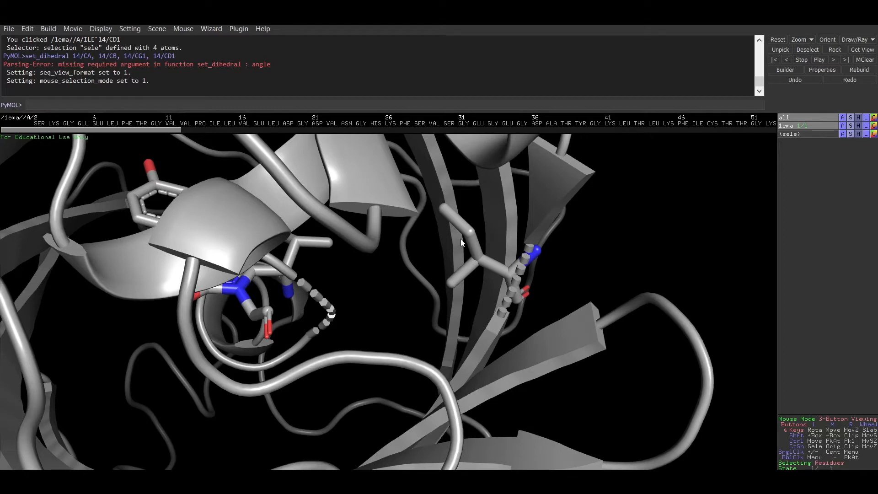
pyautogui.moveTo(411, 254)
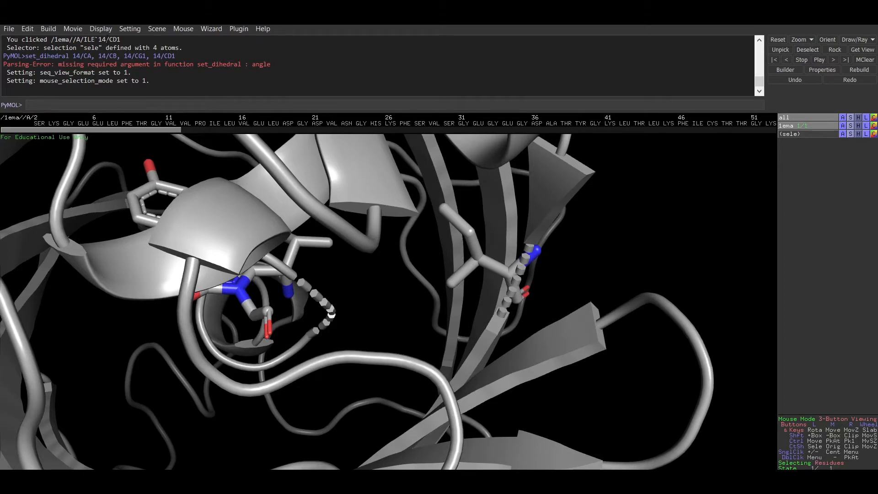
# - Show atom names in the sequence bar and switch mouse selection mode to atoms
pyautogui.click(101, 29)
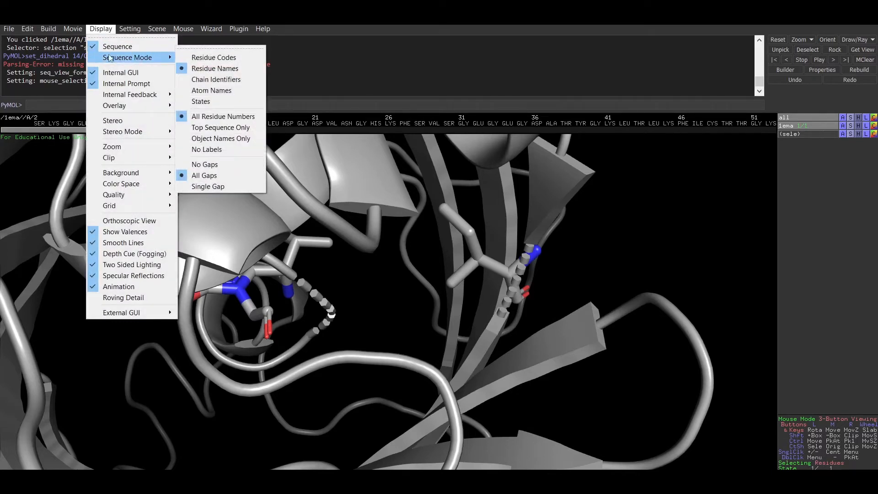
pyautogui.moveTo(211, 90)
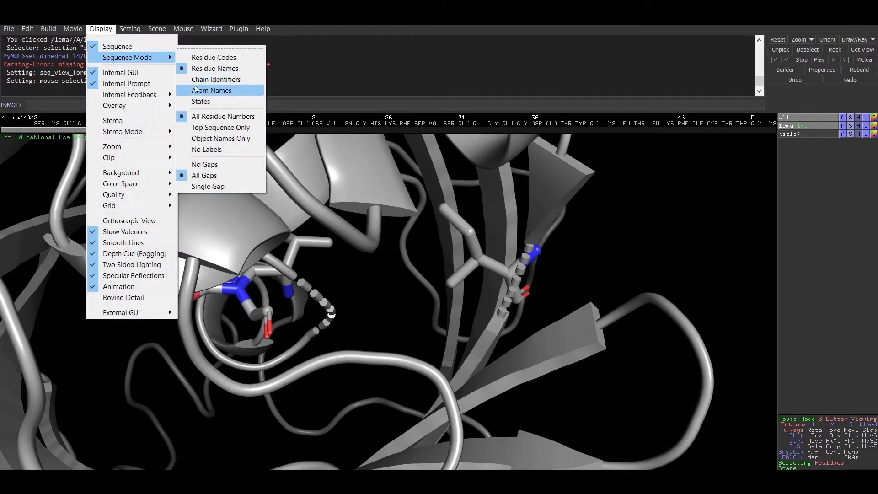
pyautogui.click(182, 28)
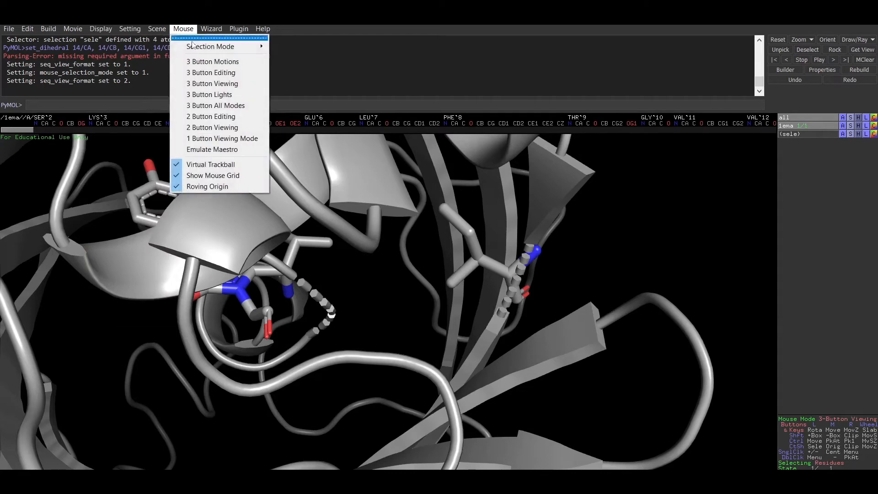
pyautogui.moveTo(210, 47)
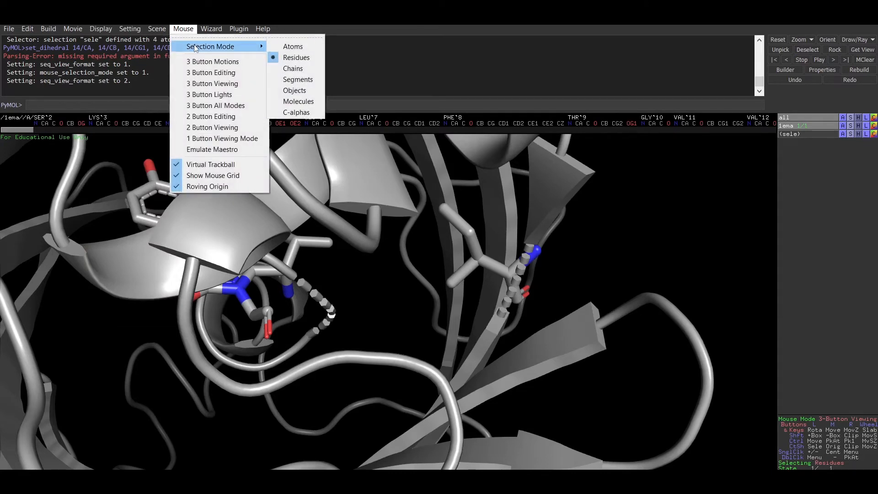
pyautogui.click(293, 47)
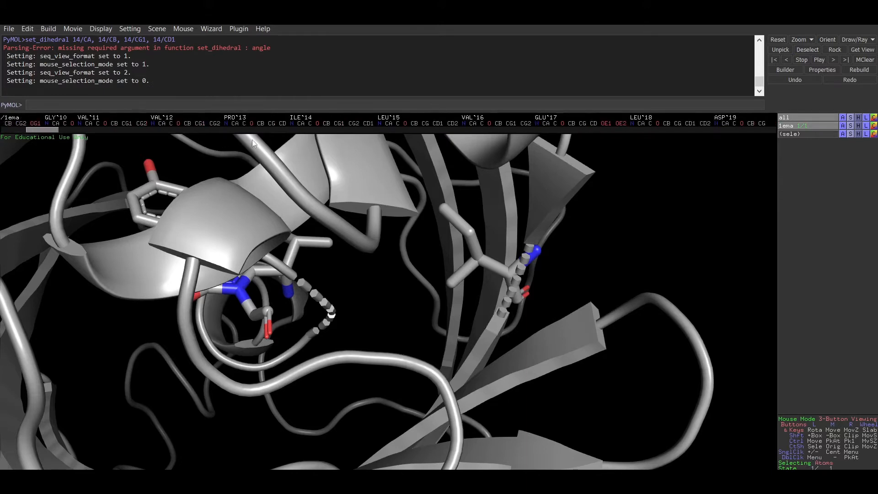
pyautogui.moveTo(502, 278)
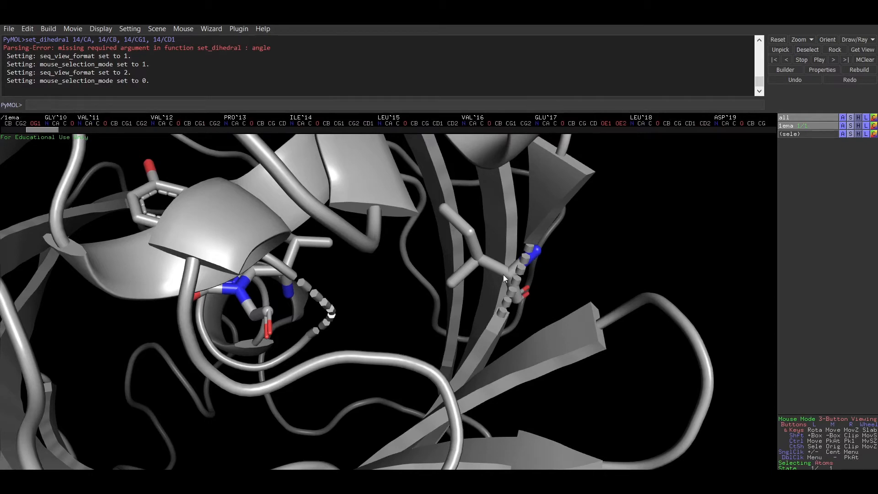
# - Pick isoleucine 14 side-chain atoms CA, CB, CG1 and CD1 into the selection
pyautogui.click(509, 274)
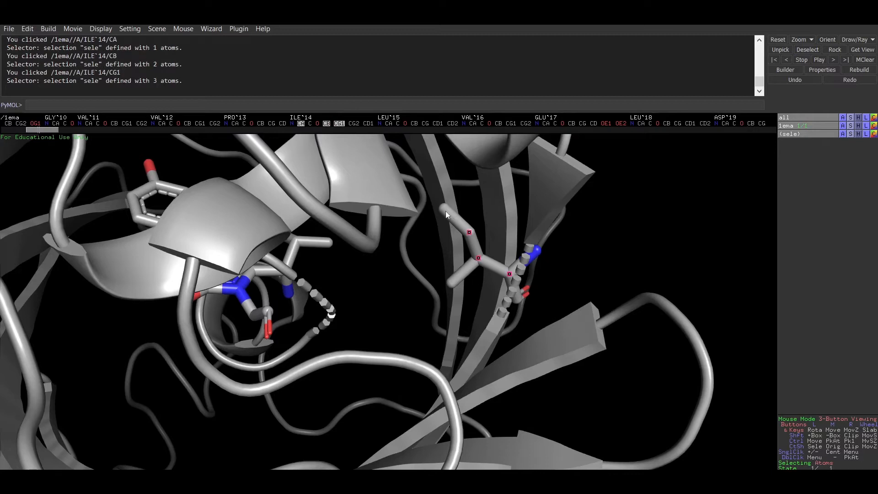
pyautogui.click(443, 209)
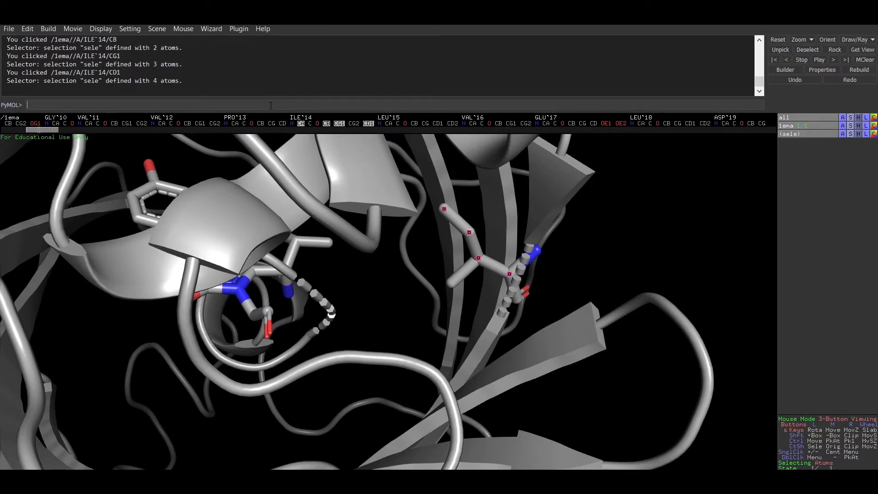
# - Run get_dihedral on 14/CA, 14/CB, 14/CG1, 14/CD1, reporting 162.476 degrees
pyautogui.write('get')
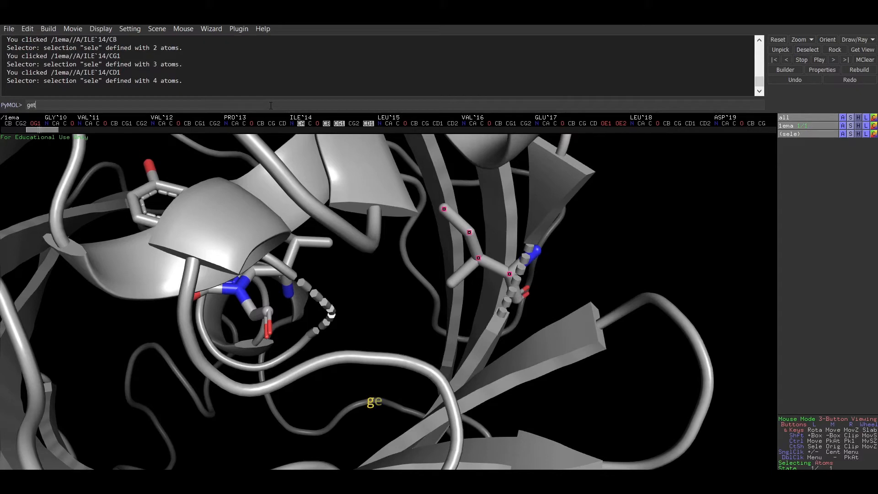
pyautogui.write('_di')
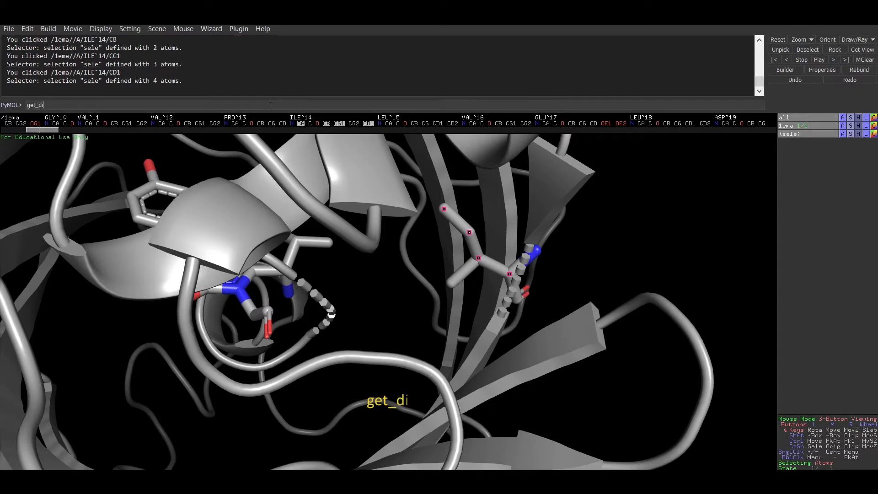
pyautogui.write('hedral')
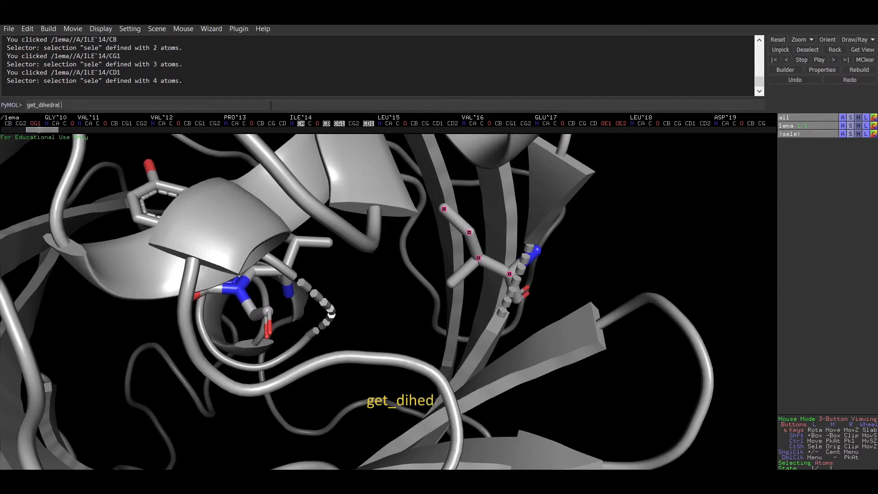
pyautogui.write('14')
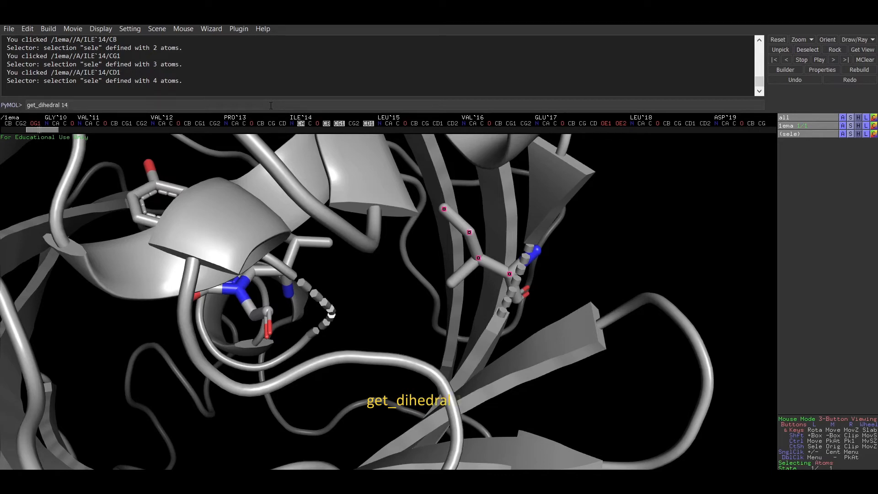
pyautogui.write('14/CA, 14/')
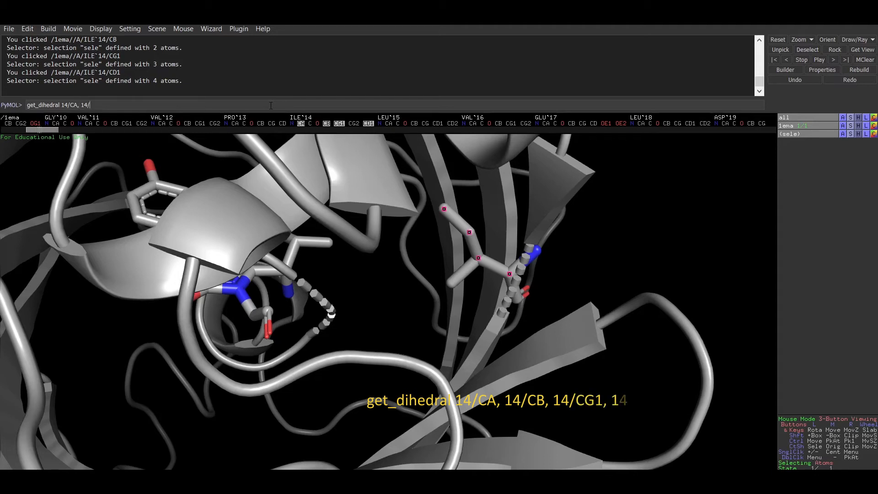
pyautogui.write('B, 14')
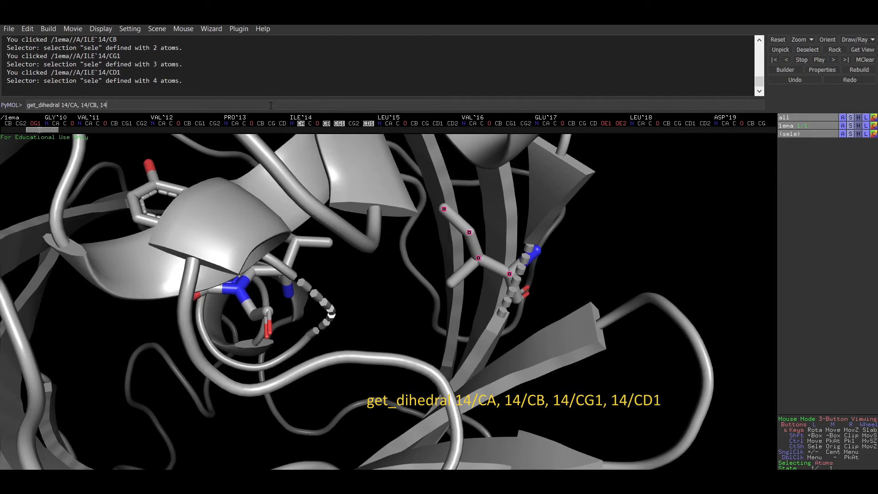
pyautogui.write('/')
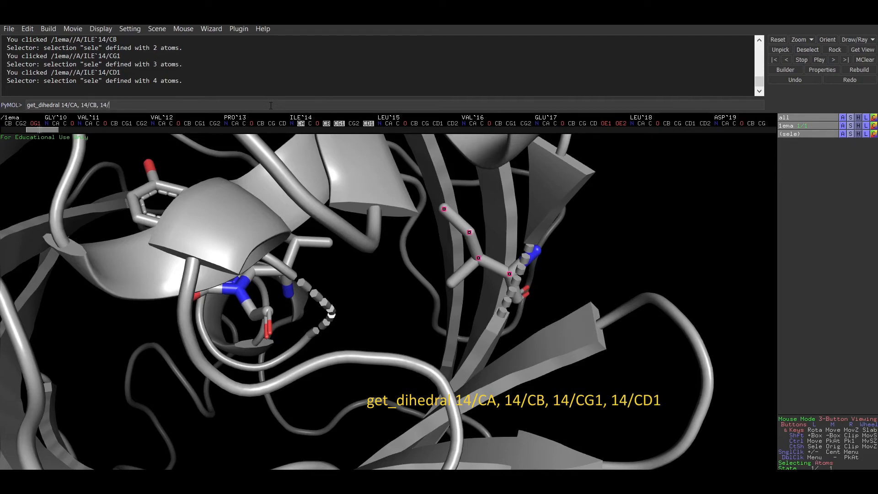
pyautogui.write('CG1')
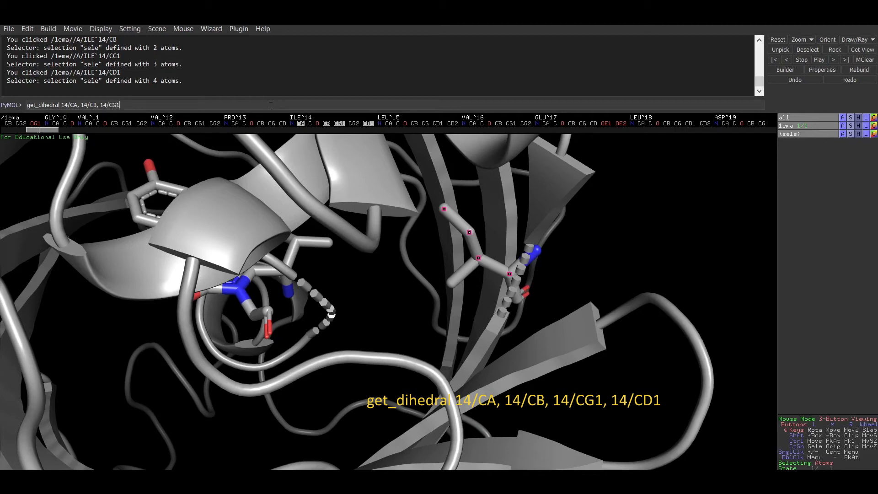
pyautogui.write(',')
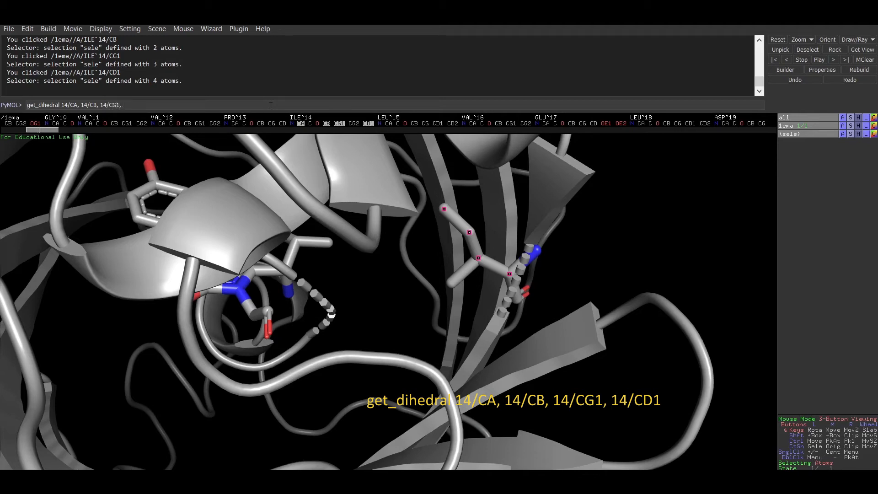
pyautogui.write('14')
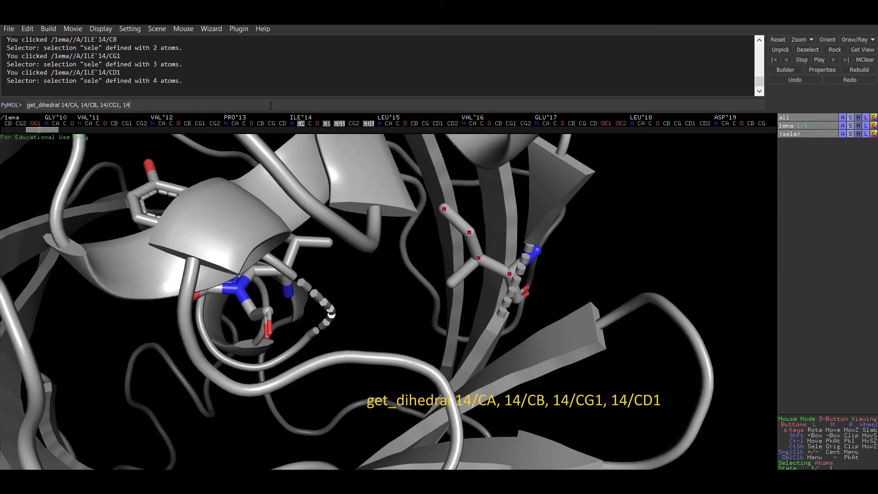
pyautogui.write('/CD1')
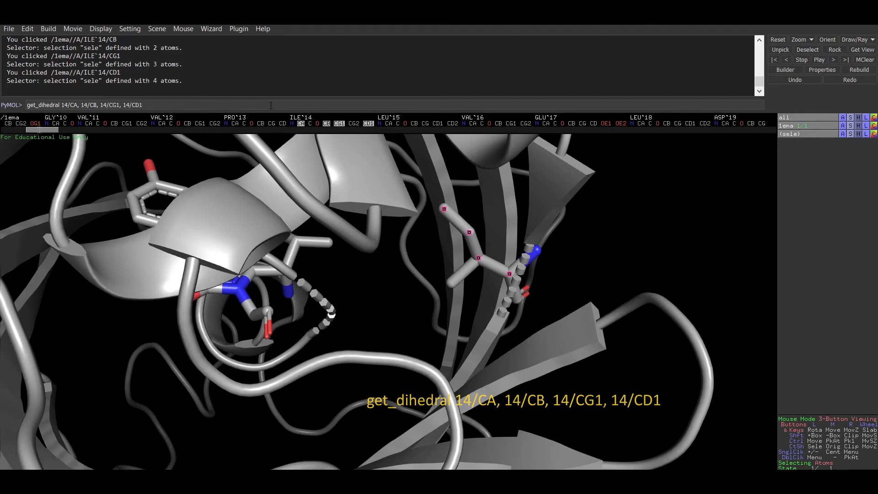
pyautogui.press('Return')
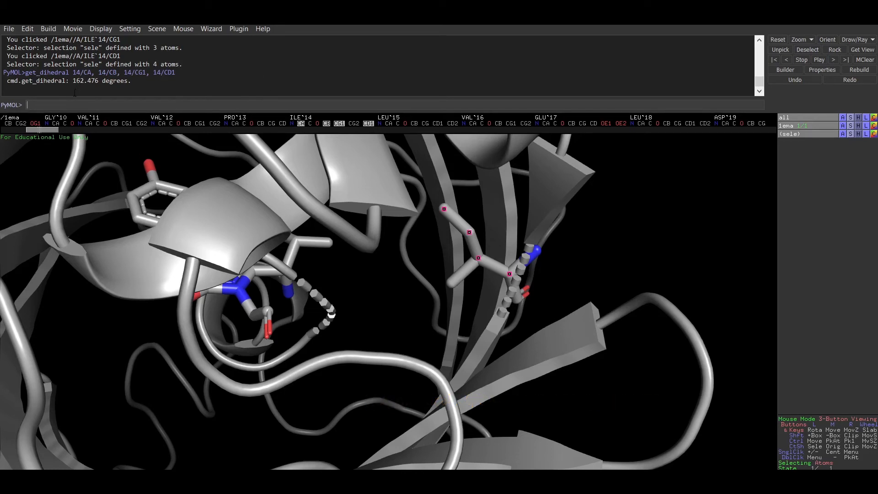
# - Focus the PyMOL command line to enter the set_dihedral command
pyautogui.click(50, 104)
pyautogui.write('set_dihedral 14/CA, 14/CB, 14/CG1, 14/CD1')
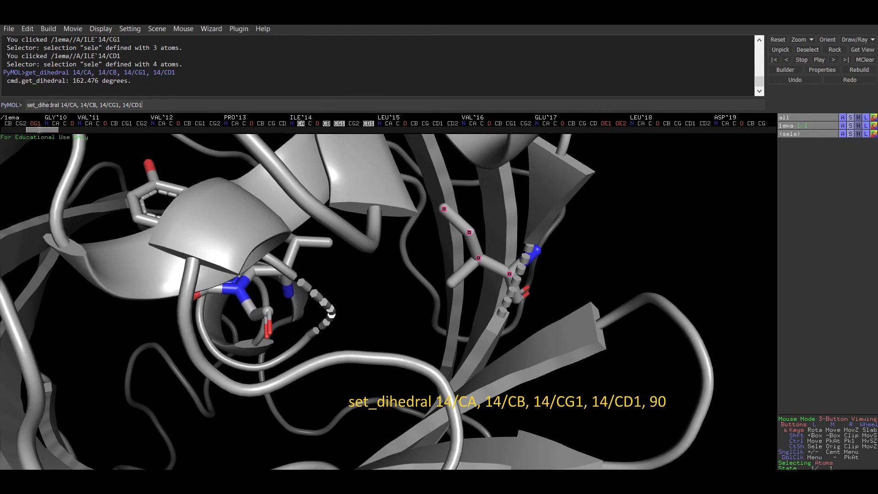
# - Append the 90-degree value to set_dihedral and run it on isoleucine 14
pyautogui.write(', 90')
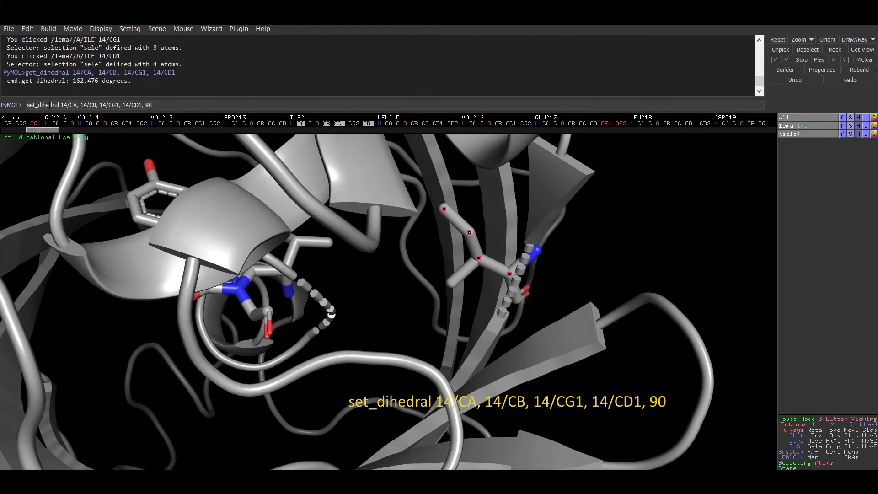
pyautogui.press('Return')
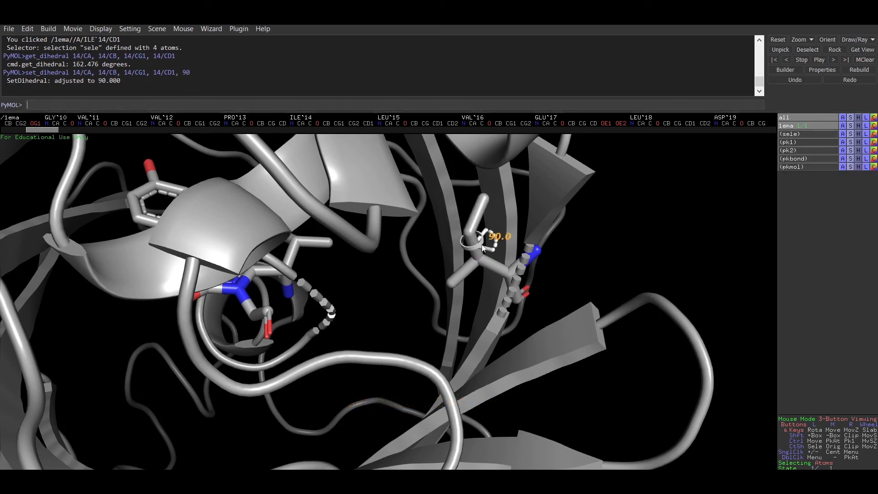
pyautogui.moveTo(455, 266)
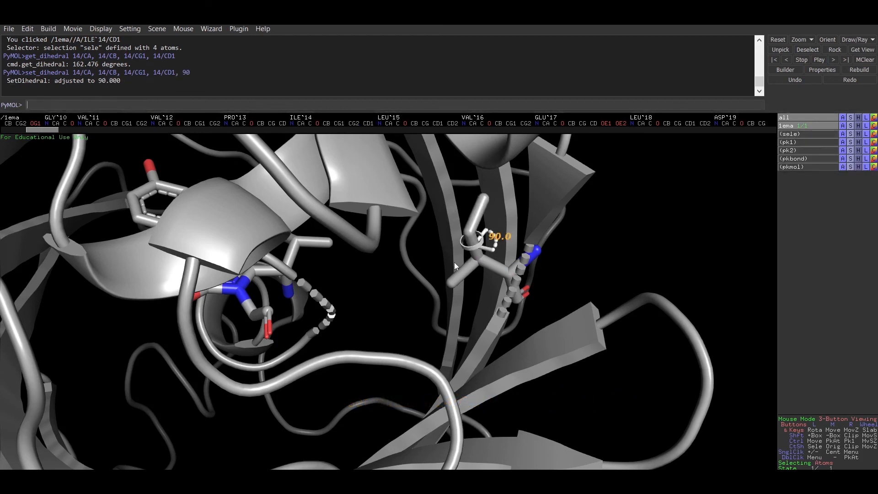